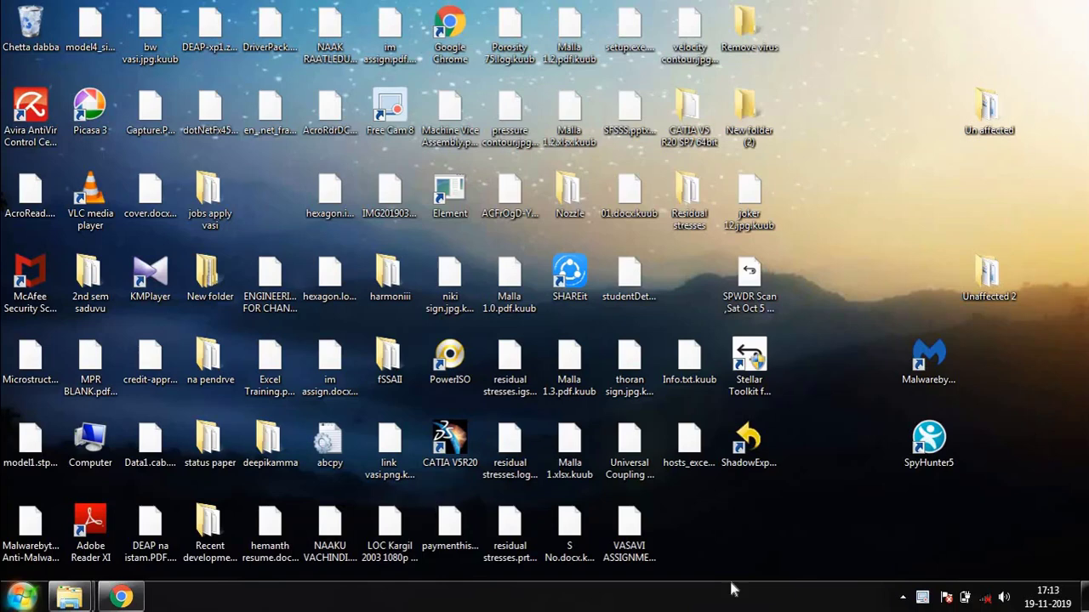
{"action": "mouse_move", "coordinate": [739, 563]}
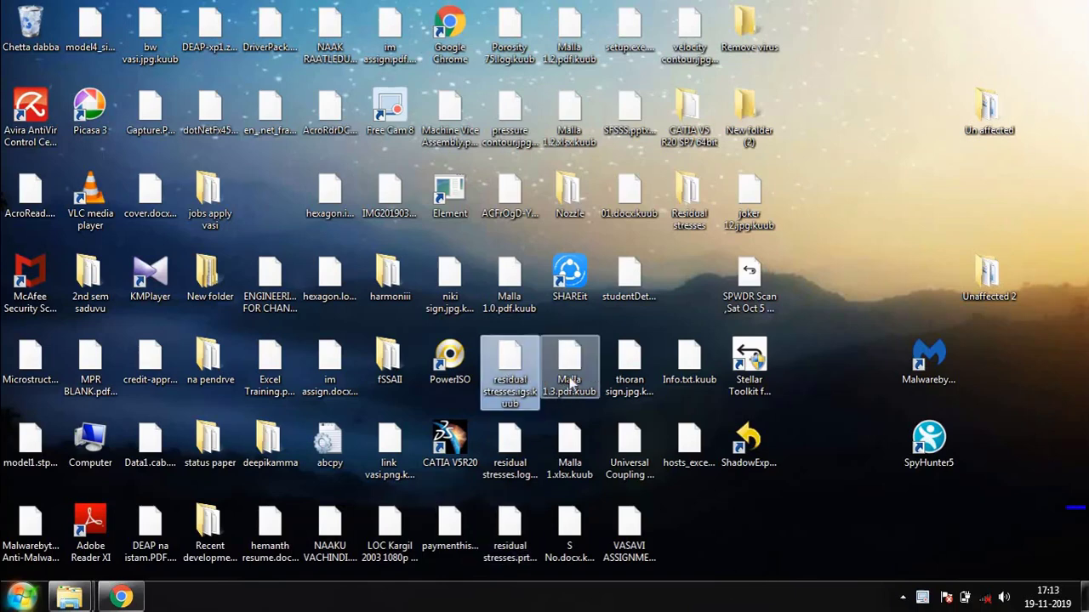
Keep All Data selected on Select What To Recover and continue to the location choices
{"action": "left_click", "coordinate": [628, 365]}
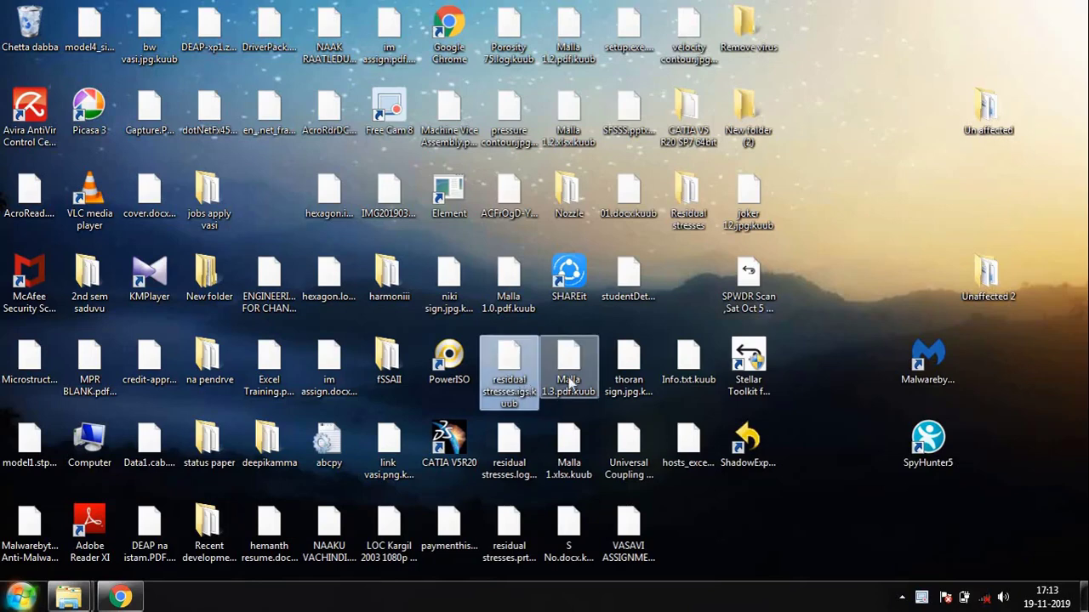
{"action": "left_click", "coordinate": [628, 366]}
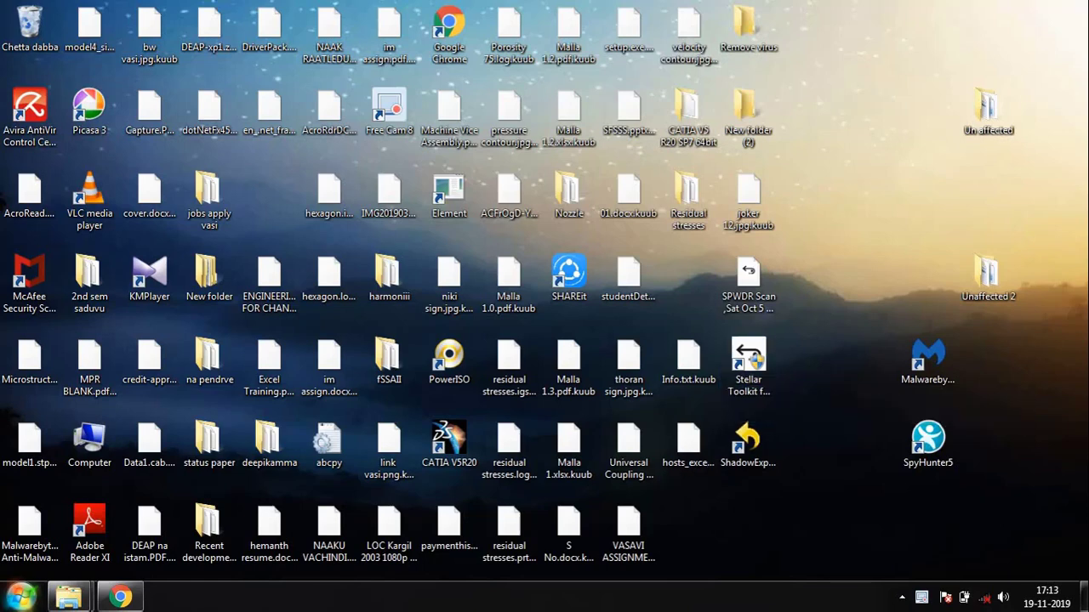
{"action": "mouse_move", "coordinate": [983, 328]}
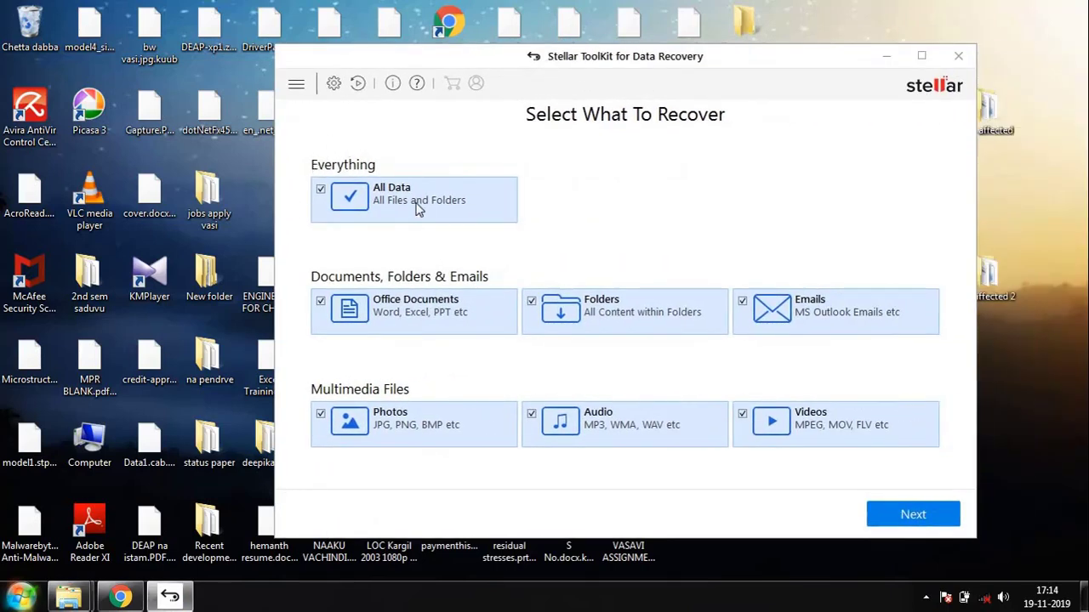
{"action": "mouse_move", "coordinate": [655, 335]}
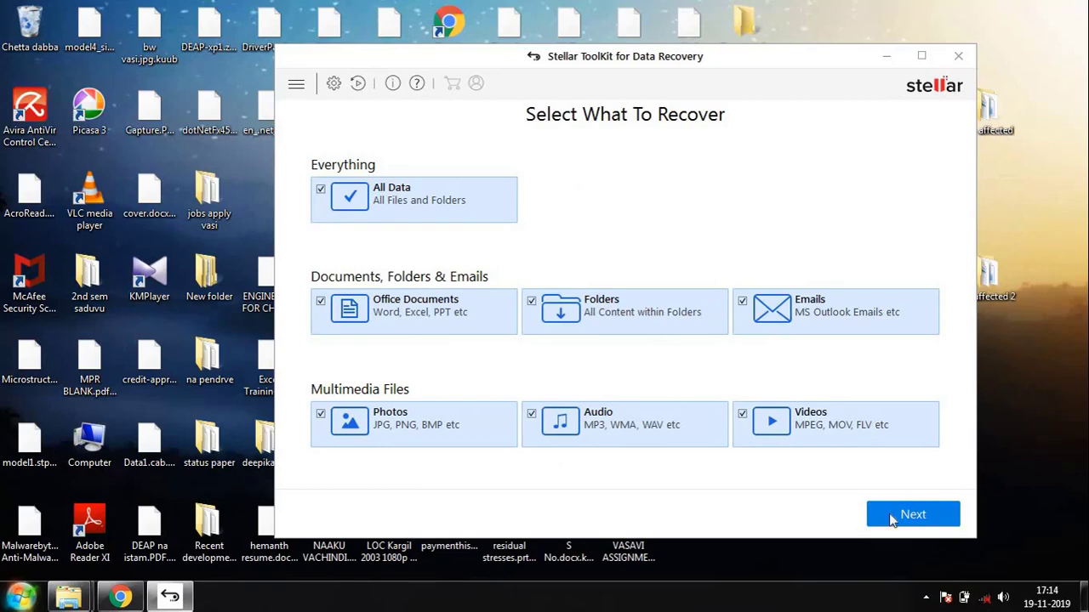
{"action": "left_click", "coordinate": [913, 514]}
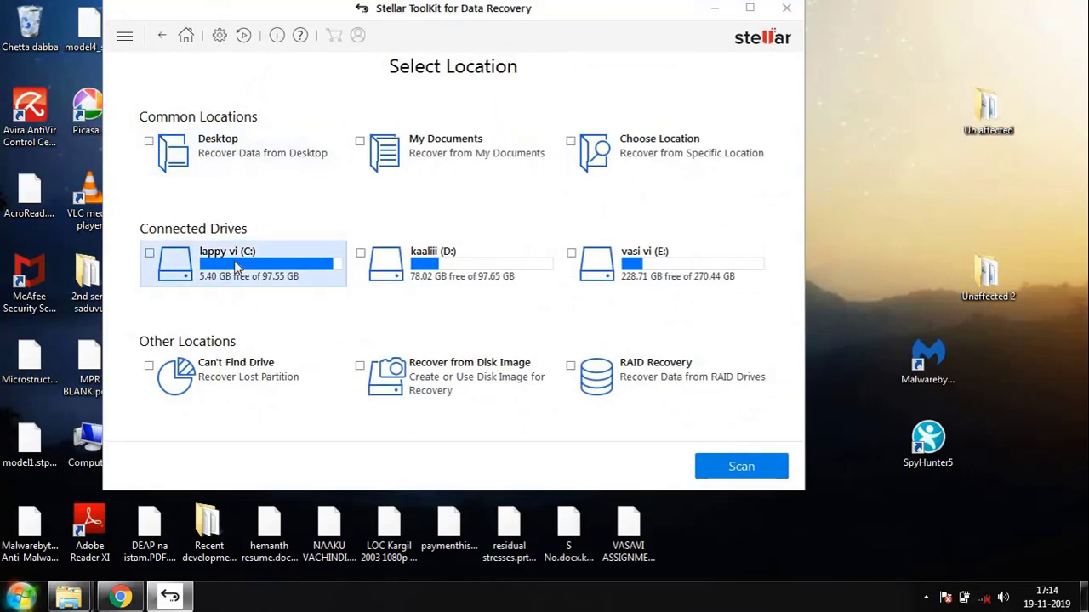
{"action": "mouse_move", "coordinate": [165, 262]}
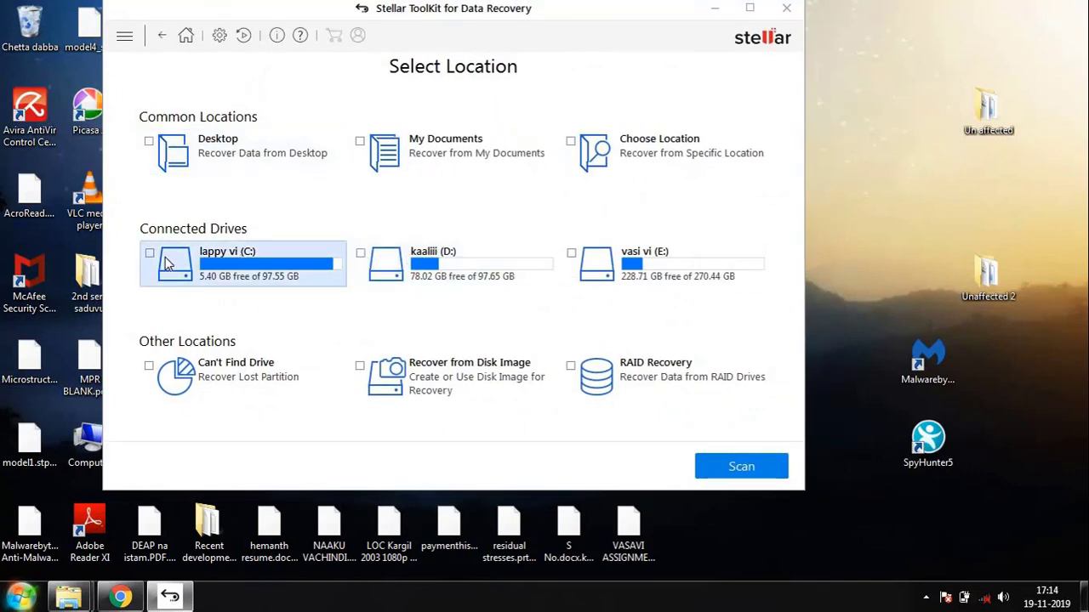
Select the lappy vi (C:) drive, enable Deep Scan, and start scanning
{"action": "left_click", "coordinate": [148, 252]}
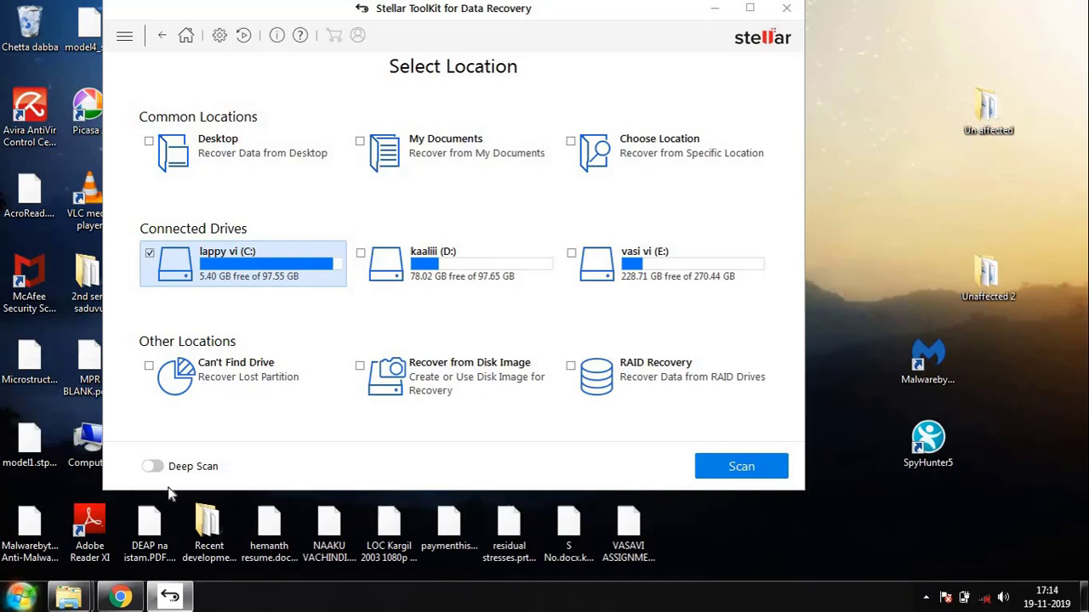
{"action": "left_click", "coordinate": [151, 466]}
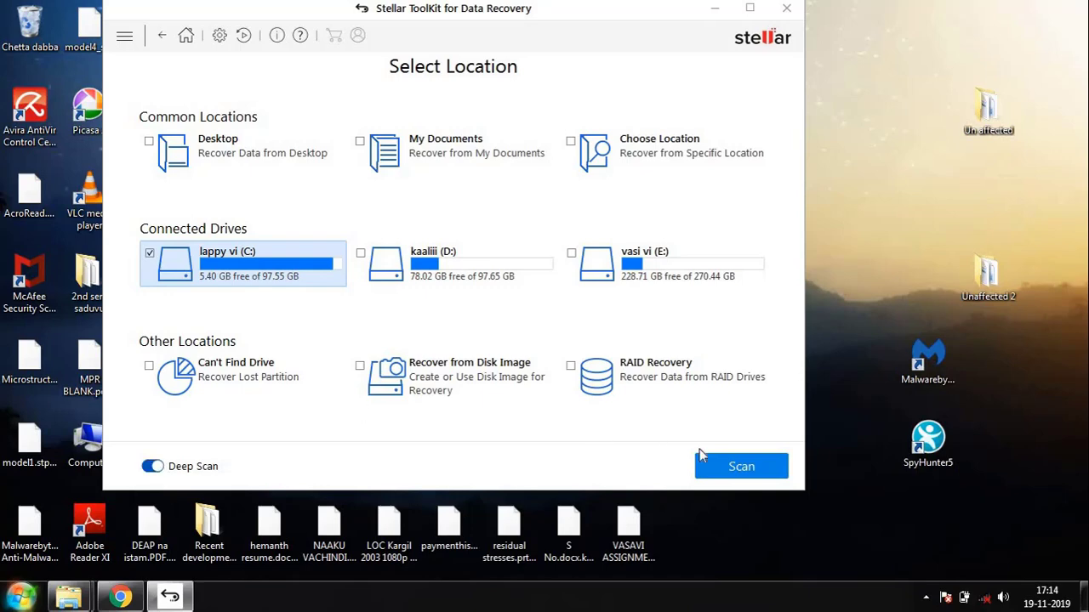
{"action": "left_click", "coordinate": [741, 466]}
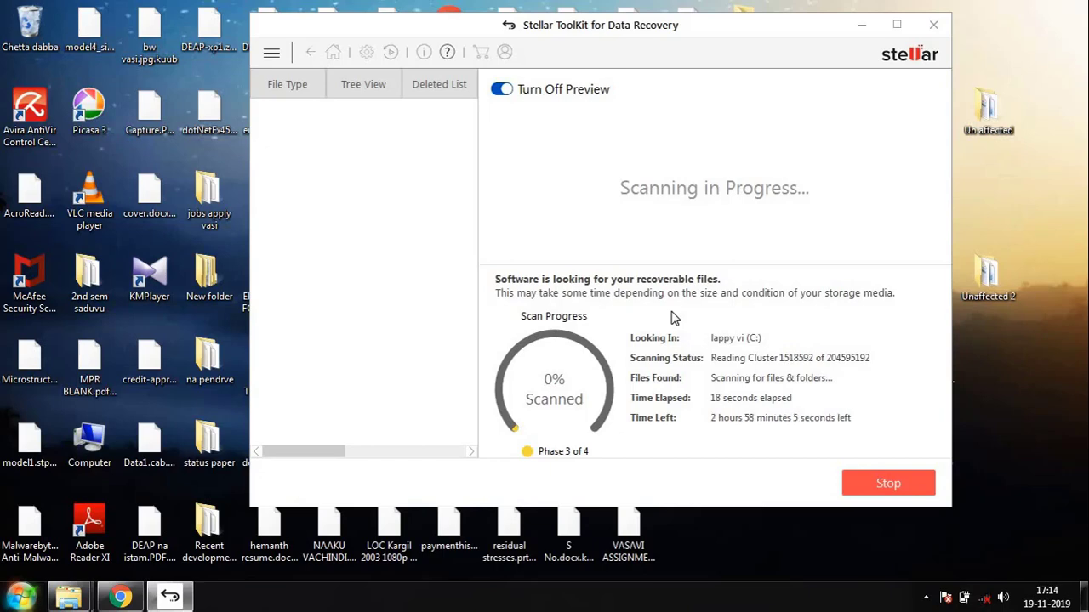
{"action": "mouse_move", "coordinate": [1005, 395]}
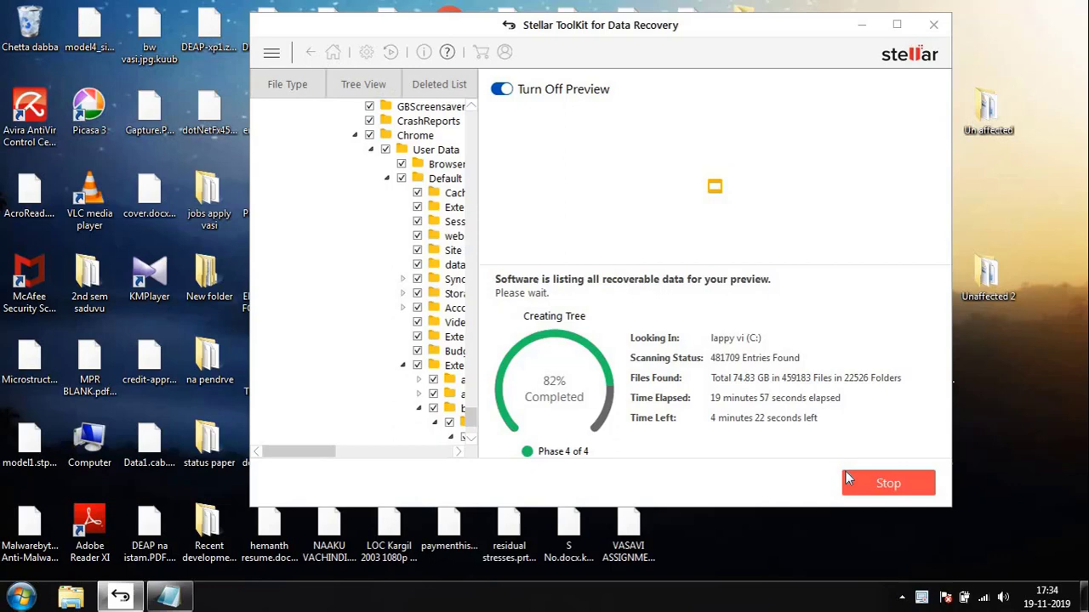
Abort the running C: deep scan and dismiss the Scan aborted message
{"action": "left_click", "coordinate": [888, 483]}
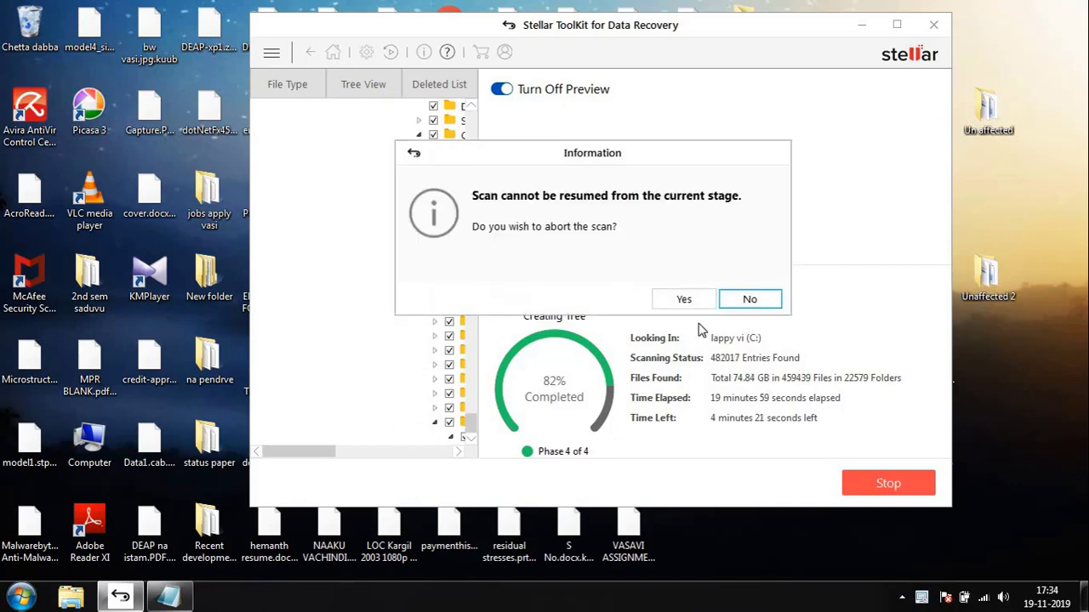
{"action": "left_click", "coordinate": [683, 298]}
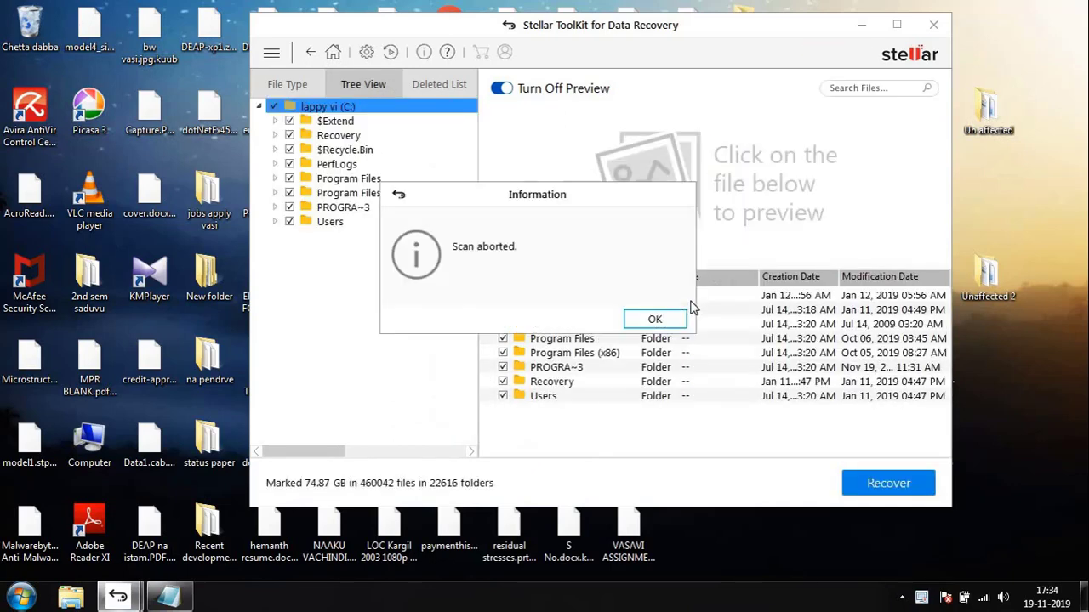
{"action": "left_click", "coordinate": [654, 319]}
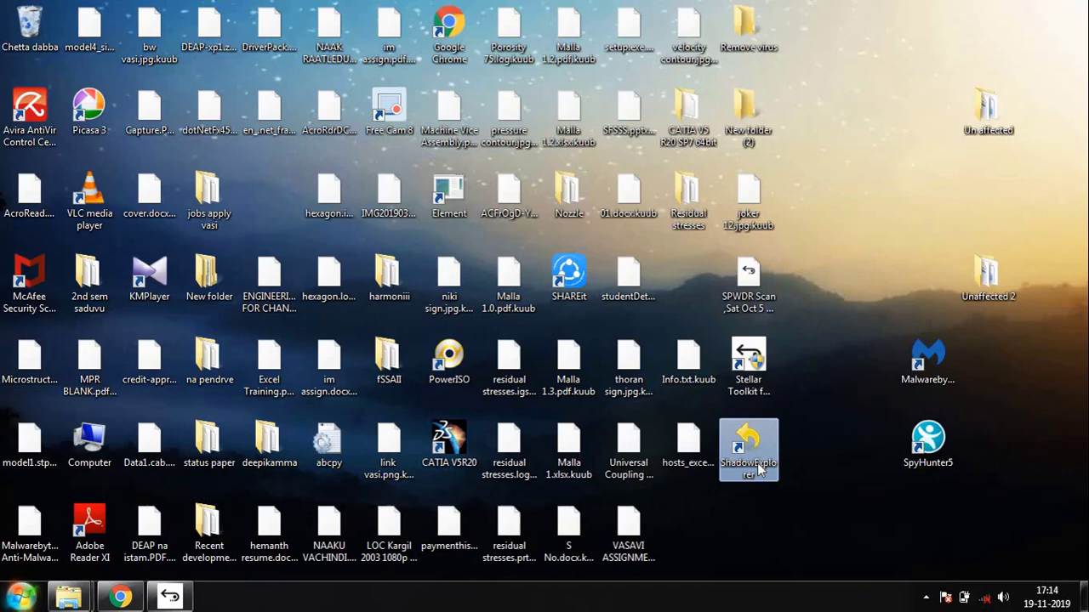
Open ShadowExplorer from its desktop shortcut
{"action": "double_click", "coordinate": [748, 450]}
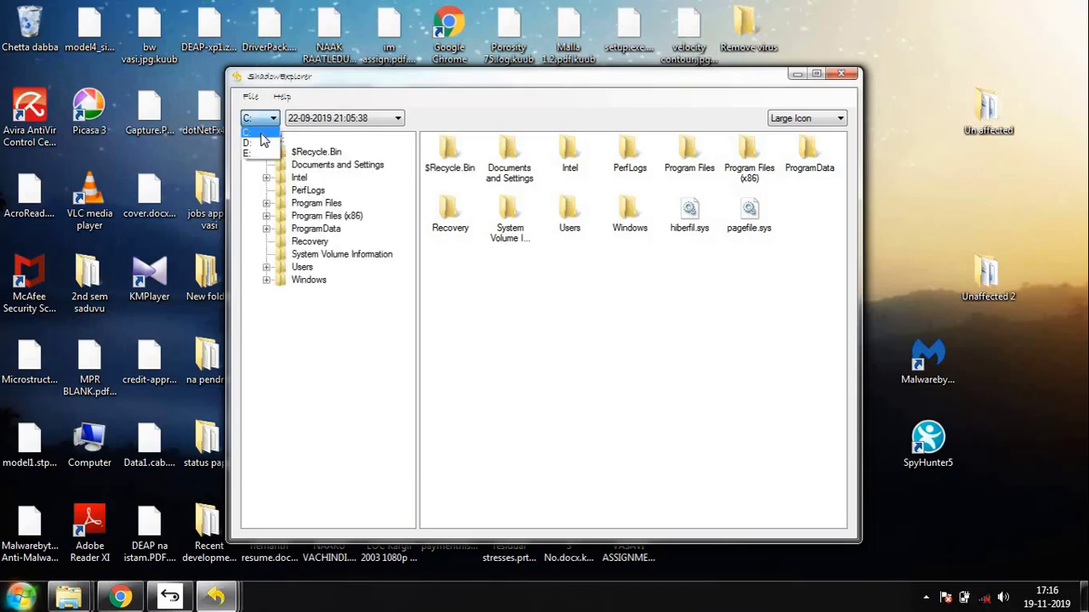
Choose the shadow-copy drive from ShadowExplorer's drive list
{"action": "left_click", "coordinate": [272, 118]}
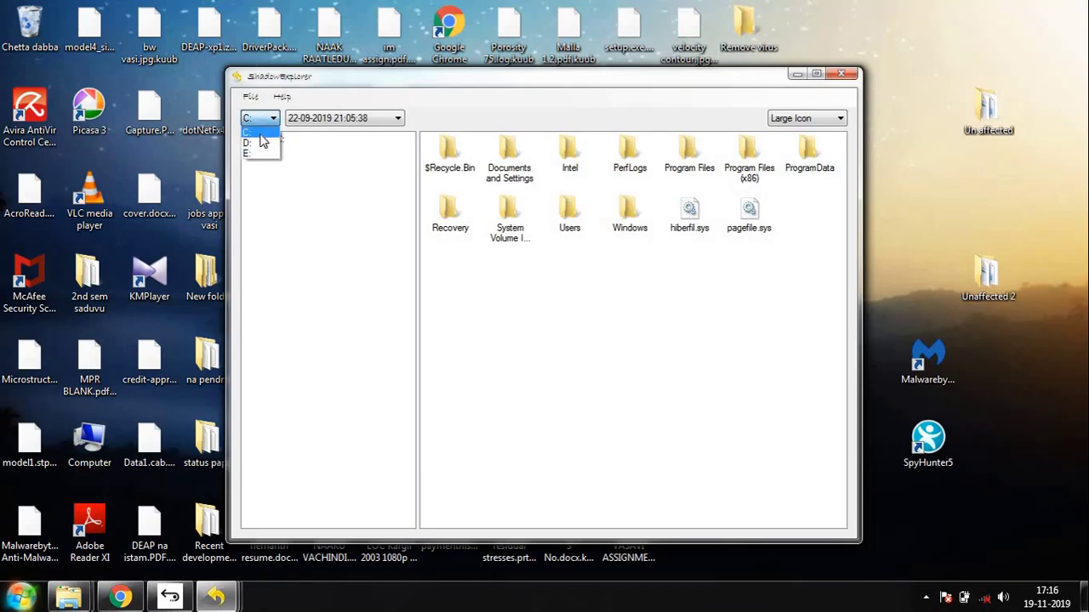
{"action": "left_click", "coordinate": [259, 132]}
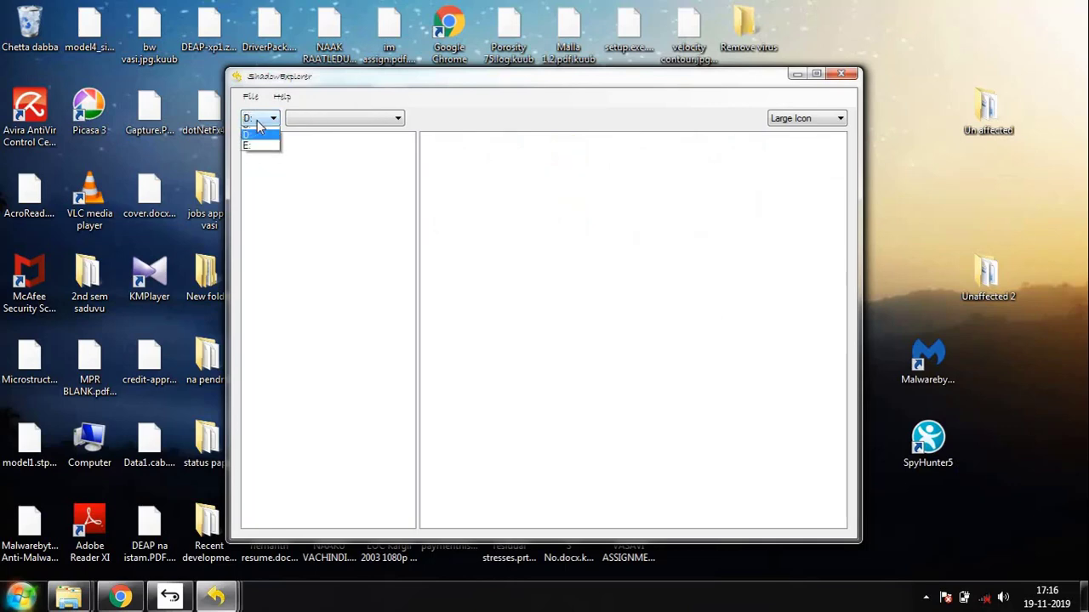
{"action": "left_click", "coordinate": [252, 136]}
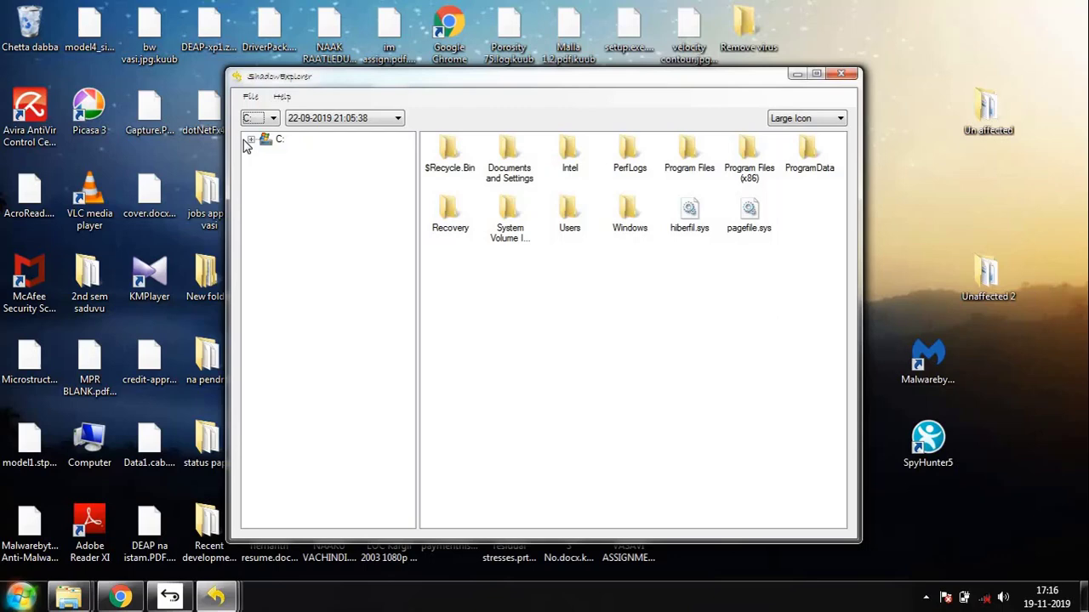
Expand C:, Users, Vasi and Documents, and list the Documents folder contents
{"action": "left_click", "coordinate": [250, 138]}
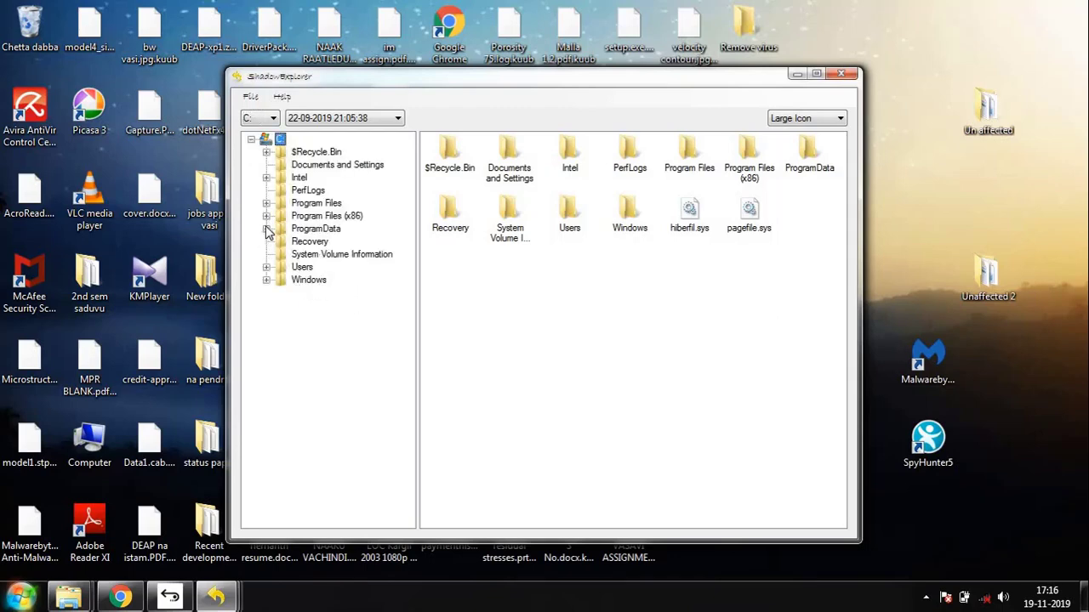
{"action": "left_click", "coordinate": [266, 266]}
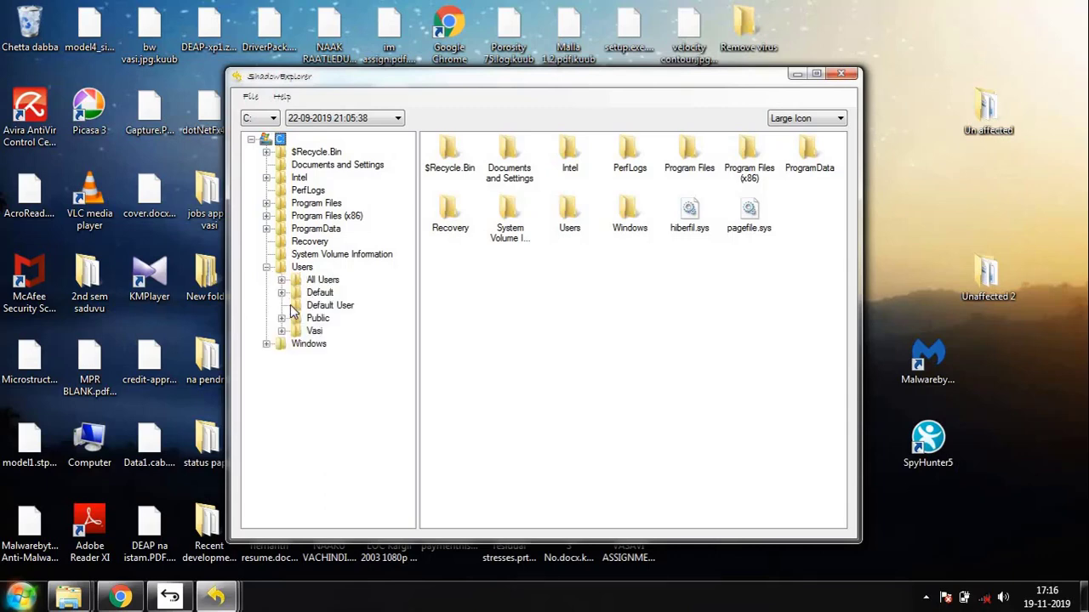
{"action": "left_click", "coordinate": [281, 331]}
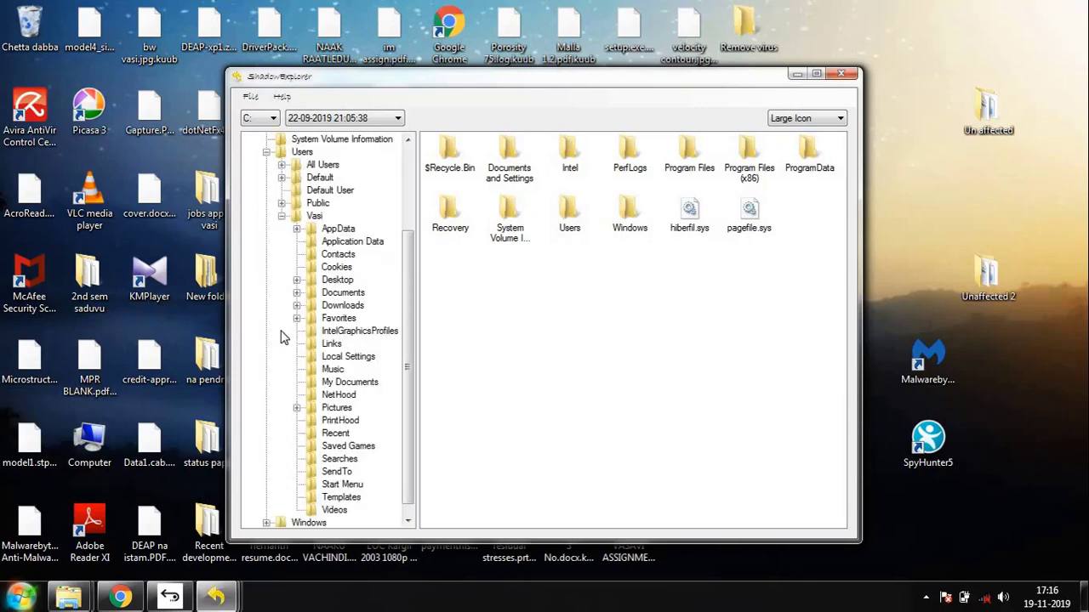
{"action": "mouse_move", "coordinate": [298, 298]}
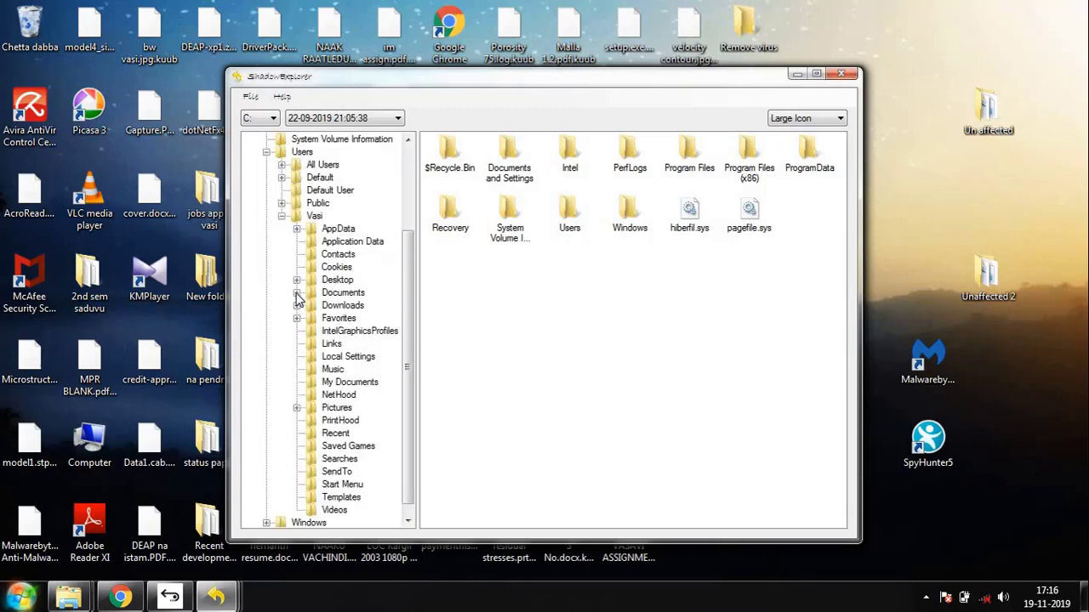
{"action": "left_click", "coordinate": [297, 291]}
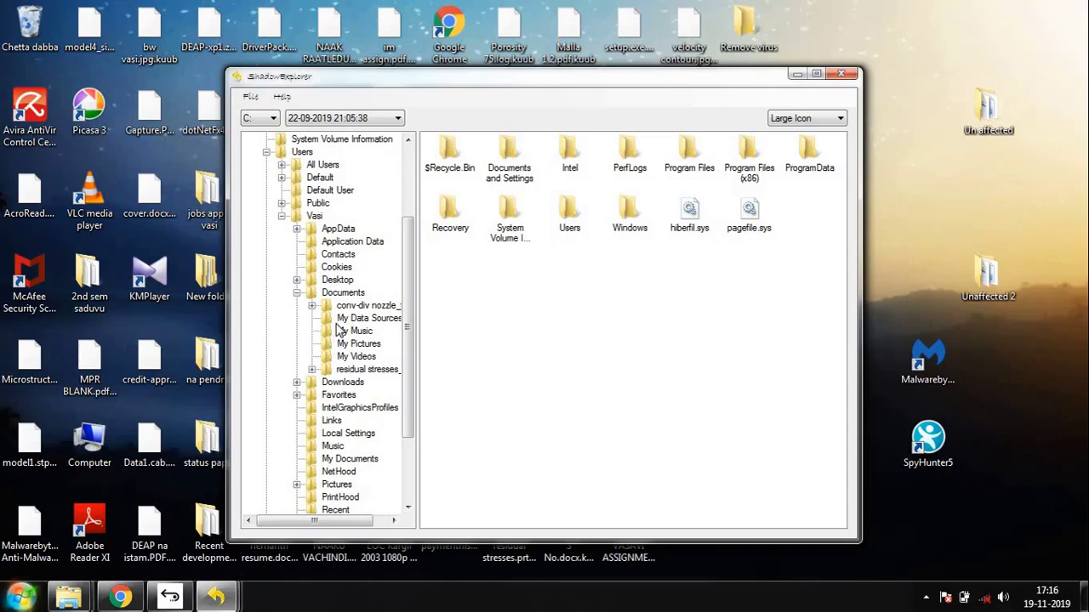
{"action": "left_click", "coordinate": [342, 292]}
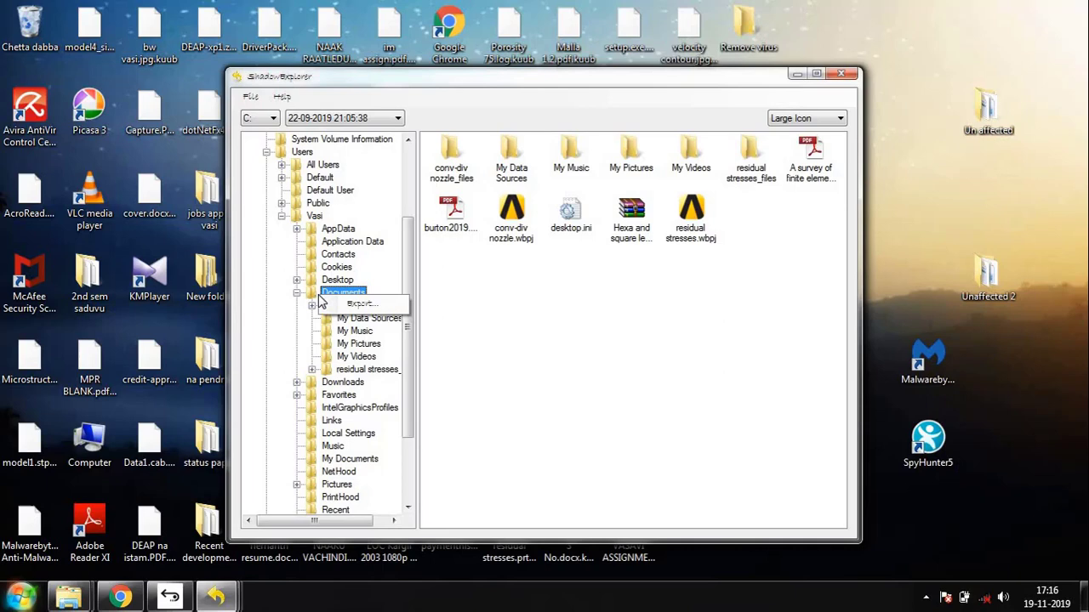
Export the snapshot's Users > Vasi > Documents folder with Desktop as destination
{"action": "left_click", "coordinate": [343, 293]}
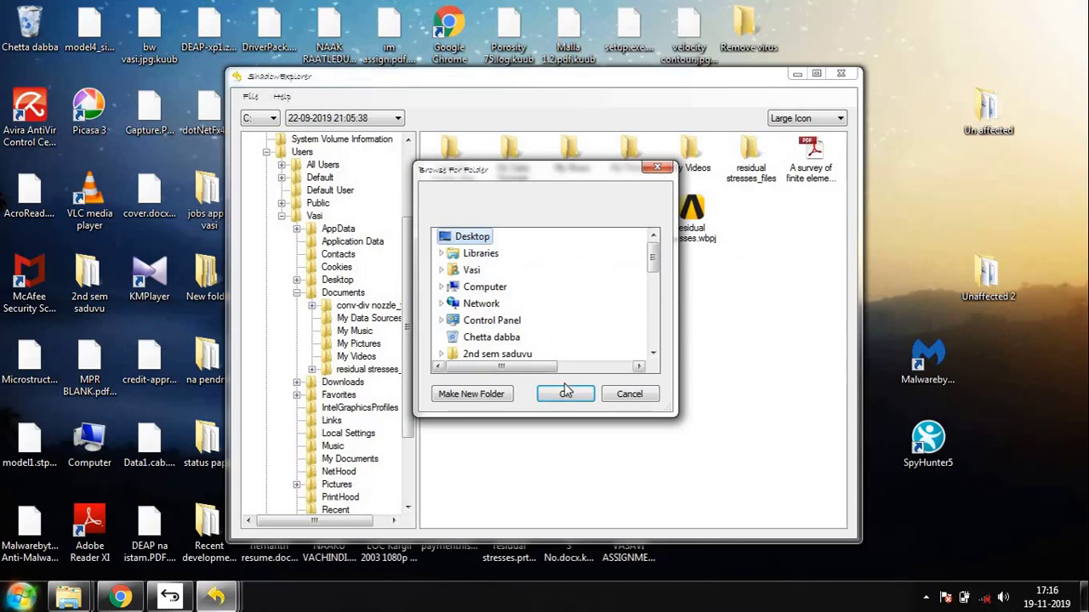
{"action": "left_click", "coordinate": [565, 393]}
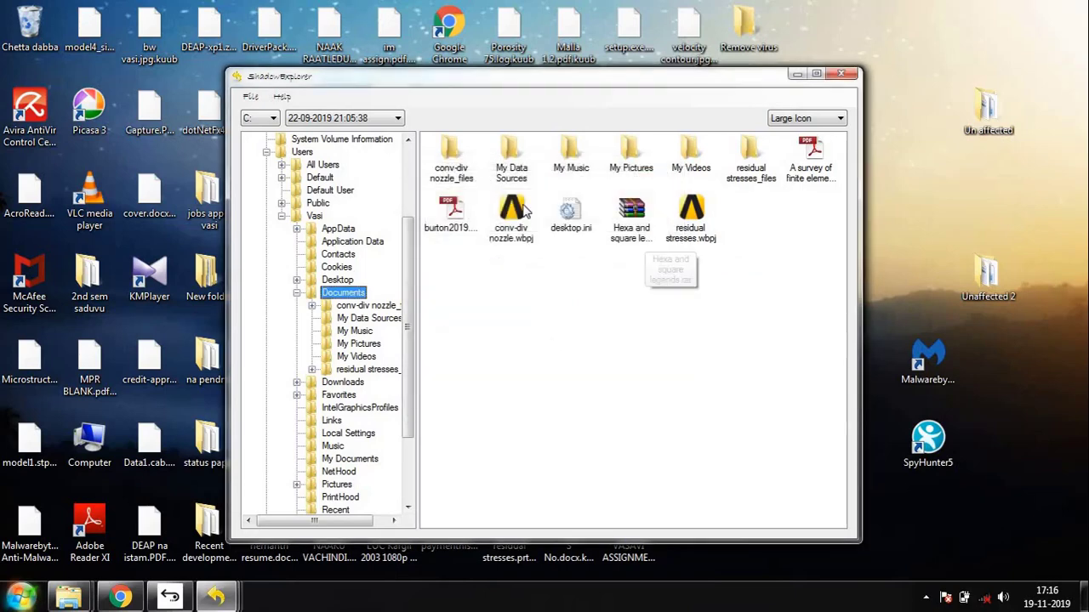
{"action": "mouse_move", "coordinate": [688, 140]}
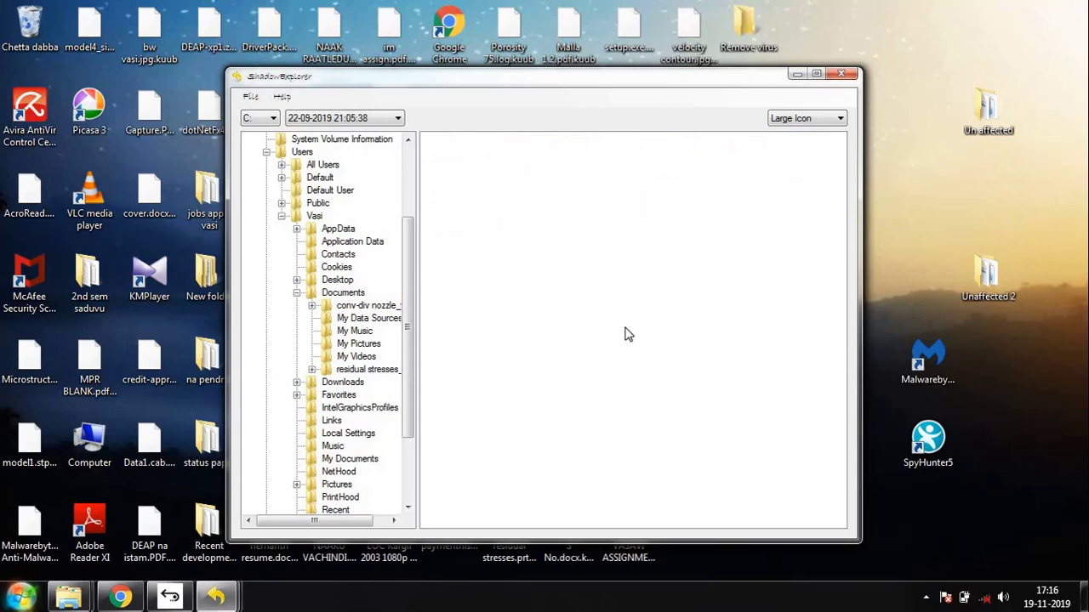
{"action": "mouse_move", "coordinate": [356, 361]}
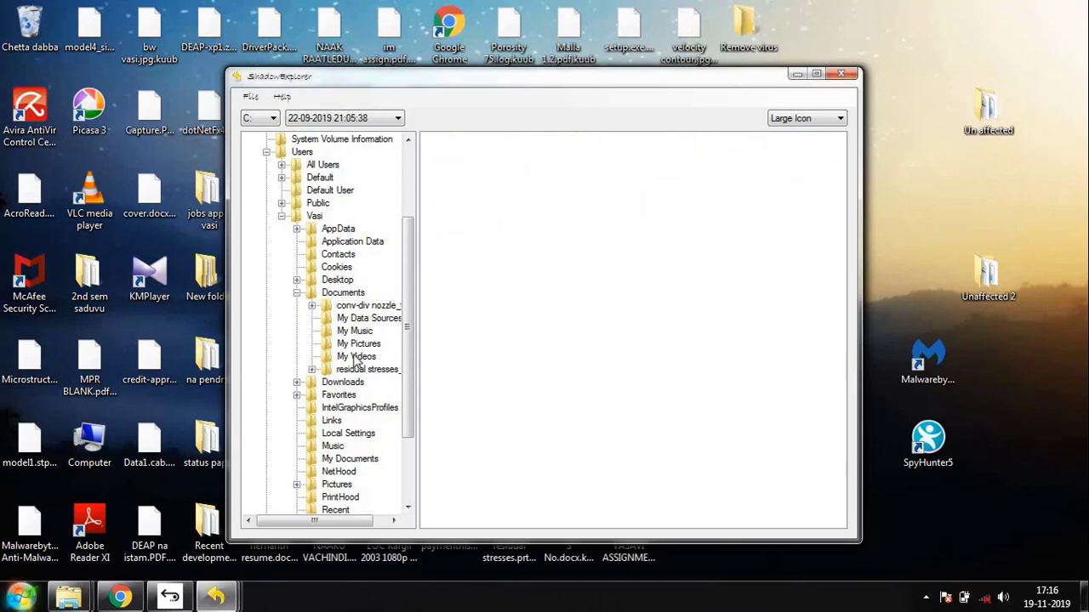
Browse My Pictures and My Music, then list the Downloads folder's files
{"action": "left_click", "coordinate": [358, 343]}
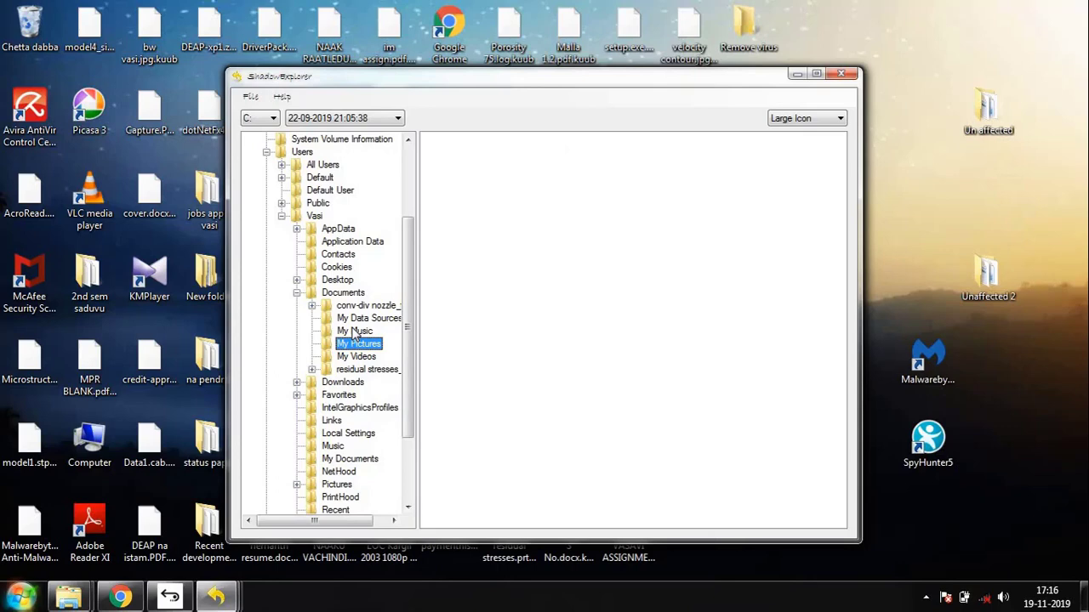
{"action": "left_click", "coordinate": [355, 331]}
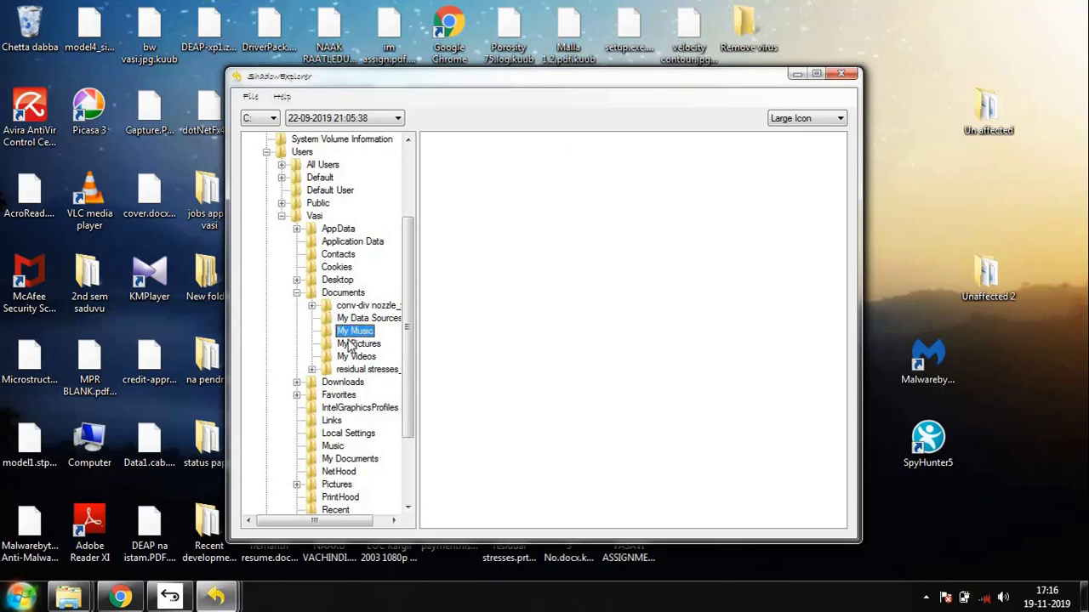
{"action": "left_click", "coordinate": [343, 382]}
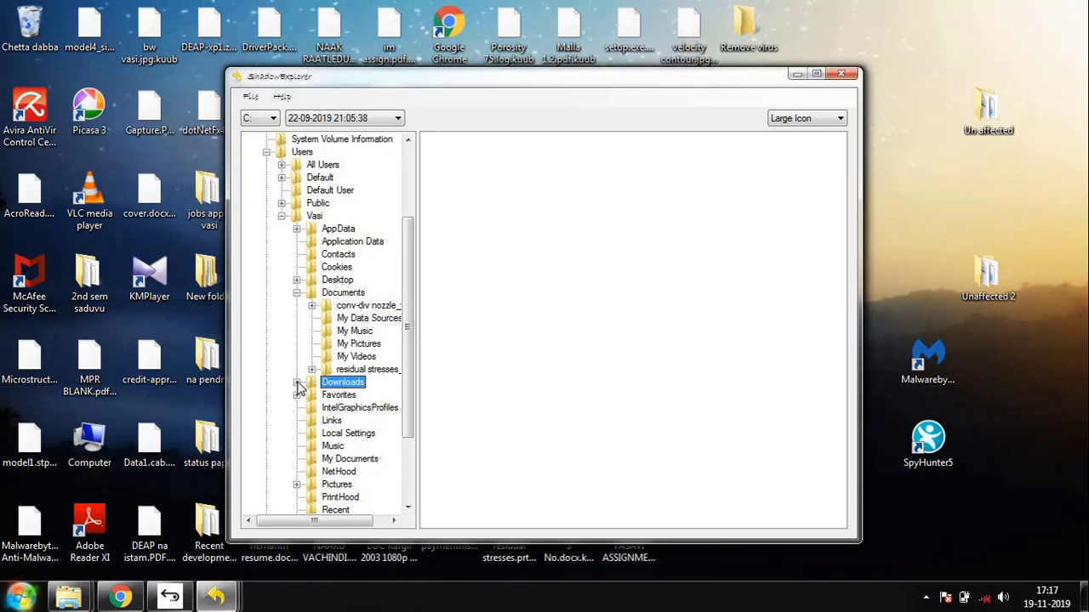
{"action": "left_click", "coordinate": [343, 381]}
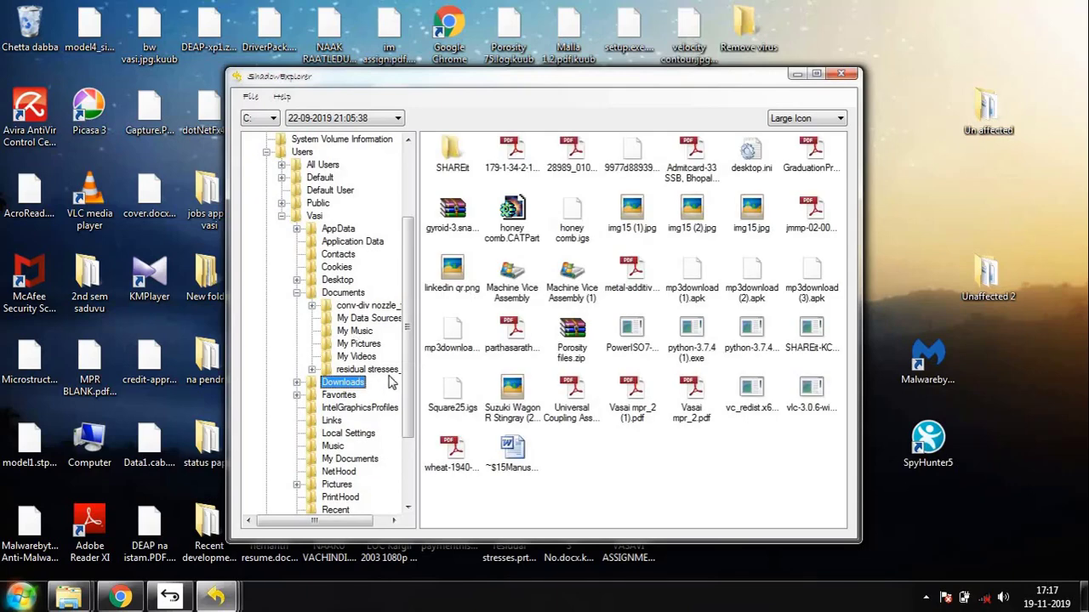
Export the Downloads folder and confirm the destination
{"action": "scroll", "scroll_direction": "down", "scroll_amount": 3}
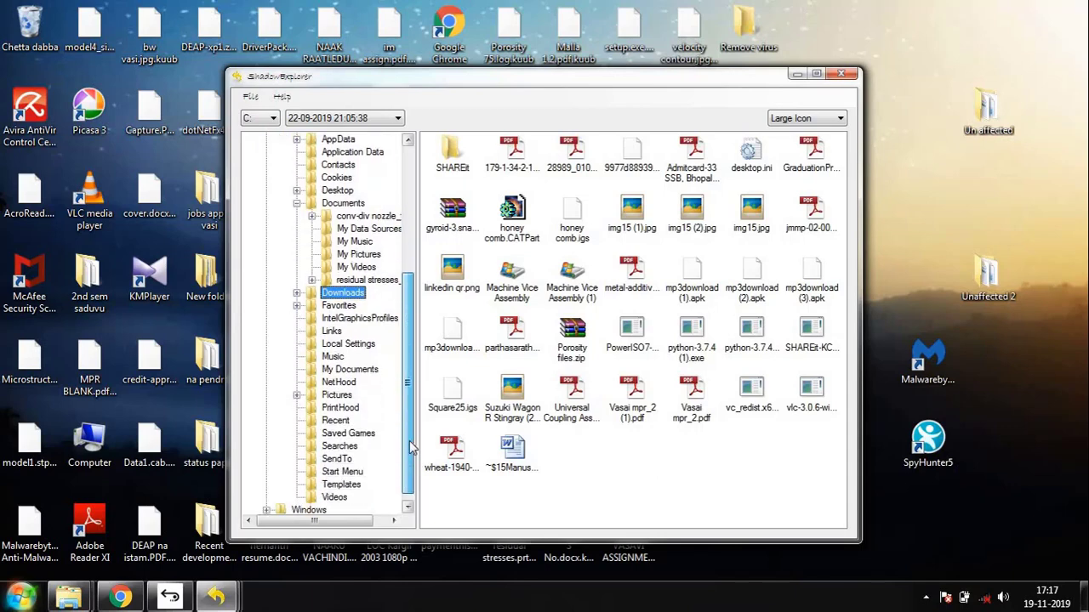
{"action": "left_click", "coordinate": [632, 332]}
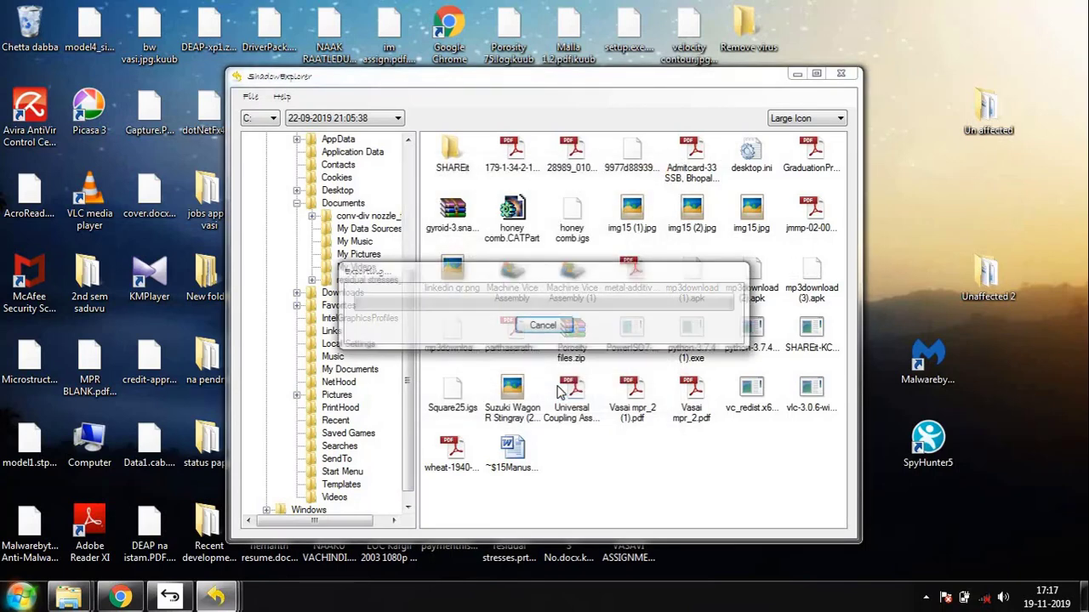
{"action": "left_click", "coordinate": [542, 325]}
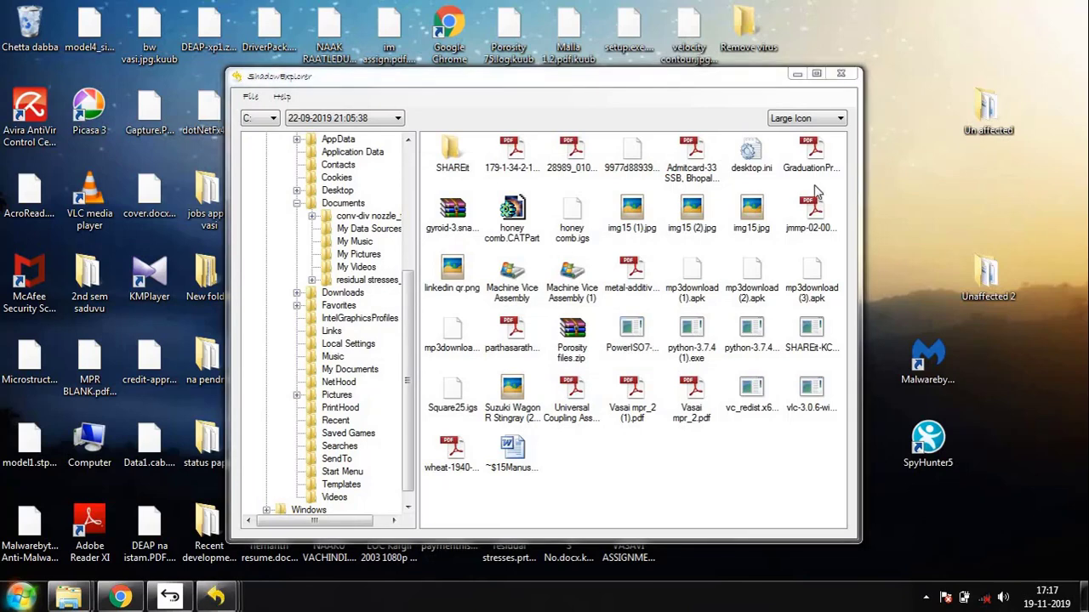